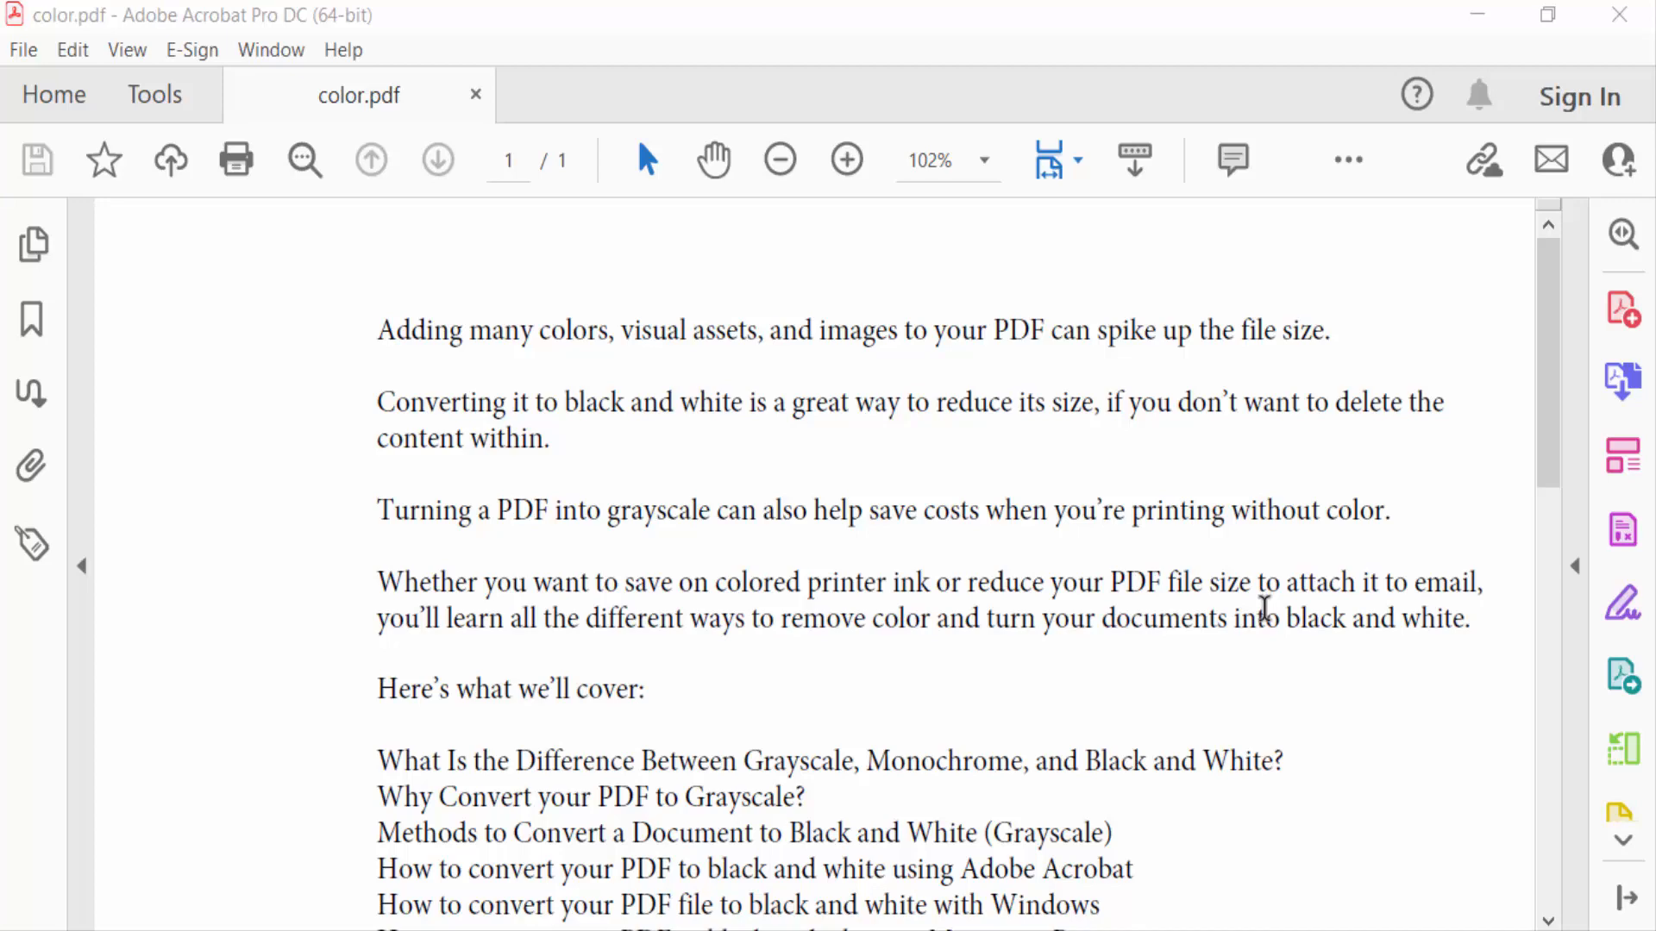
pyautogui.moveTo(1363, 497)
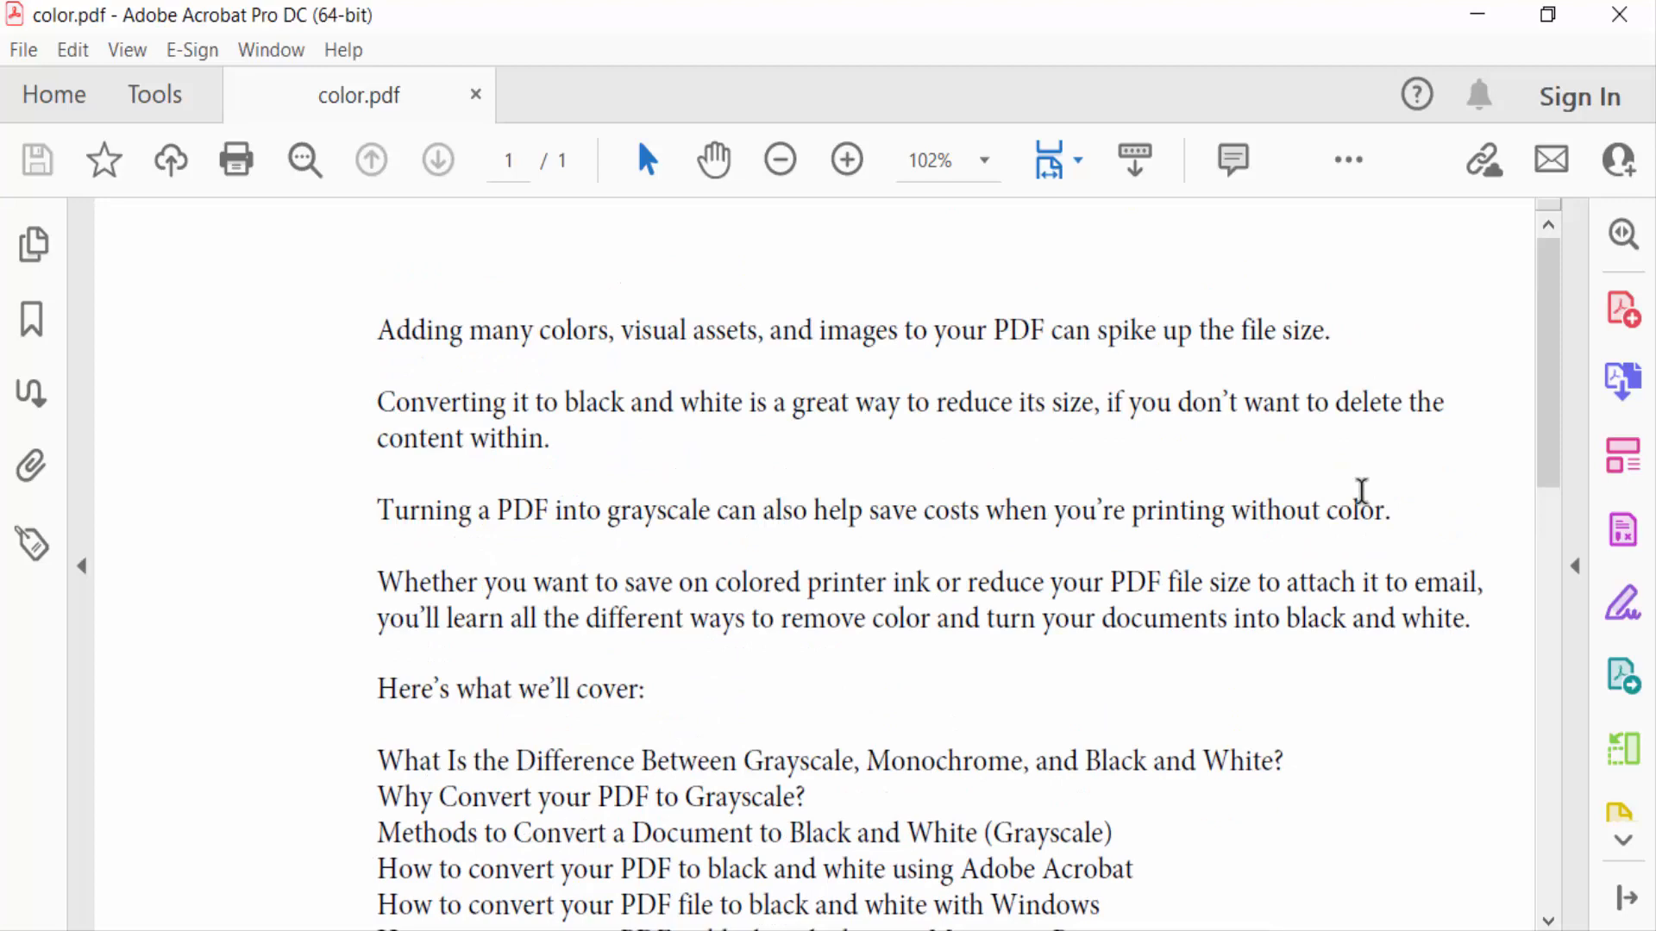
# - Scroll color.pdf down to bring the beach-feet photo into view
pyautogui.scroll(-3)
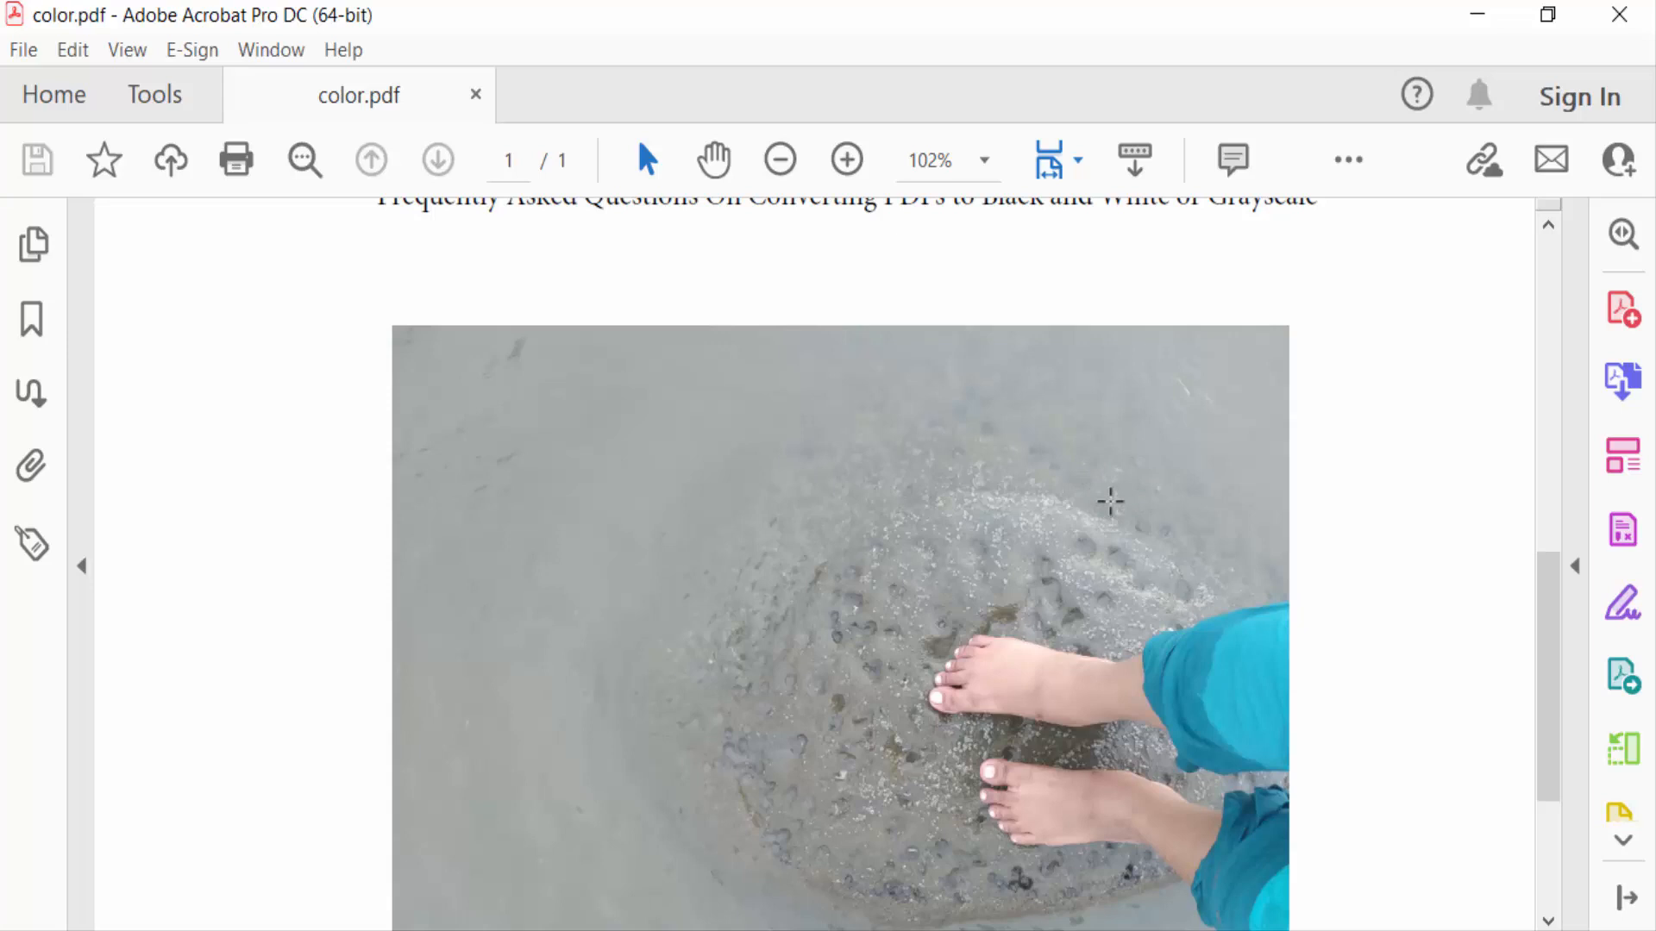
pyautogui.moveTo(1356, 480)
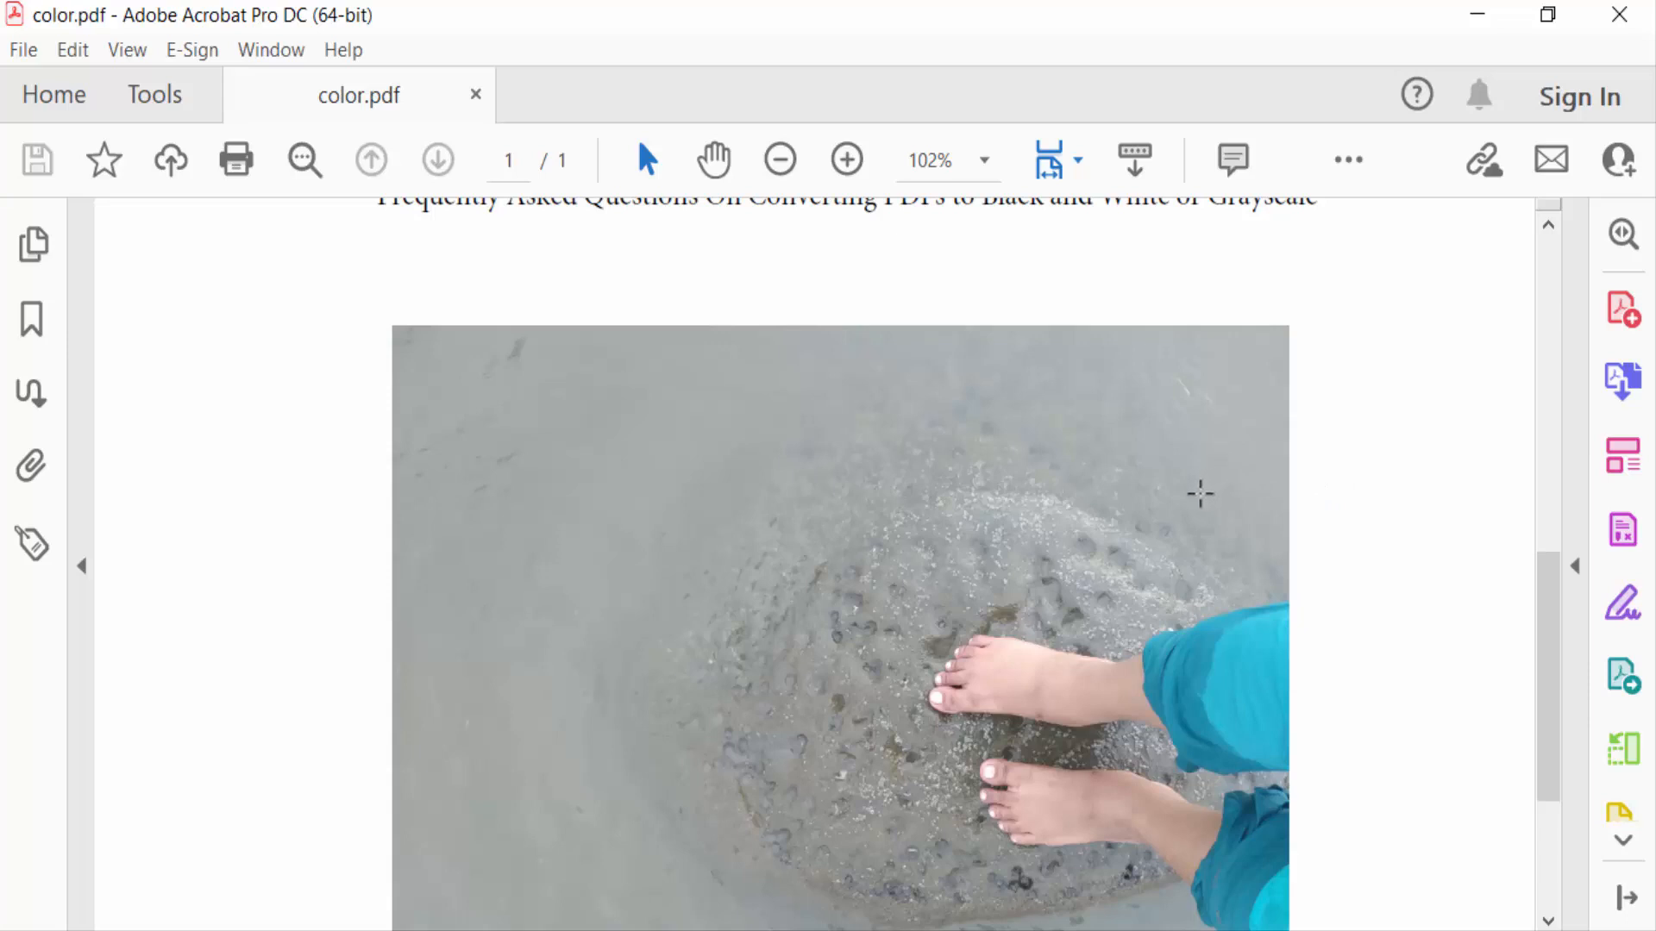
pyautogui.moveTo(696, 423)
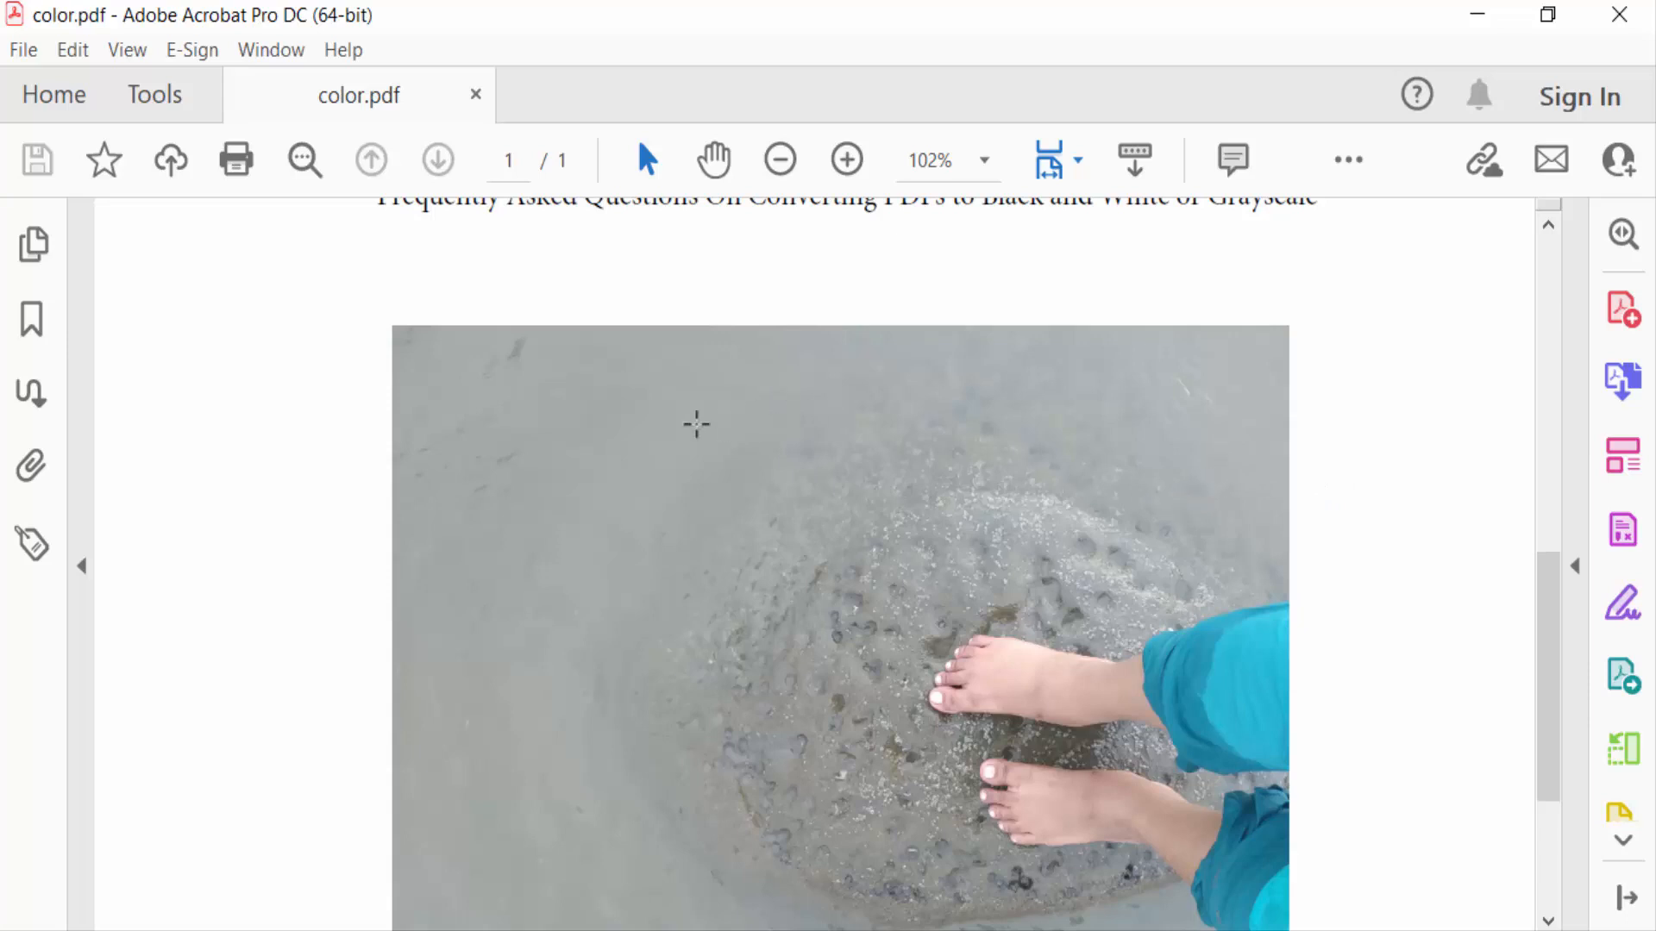
# - Copy the beach-feet photo from color.pdf using Edit PDF
pyautogui.click(155, 95)
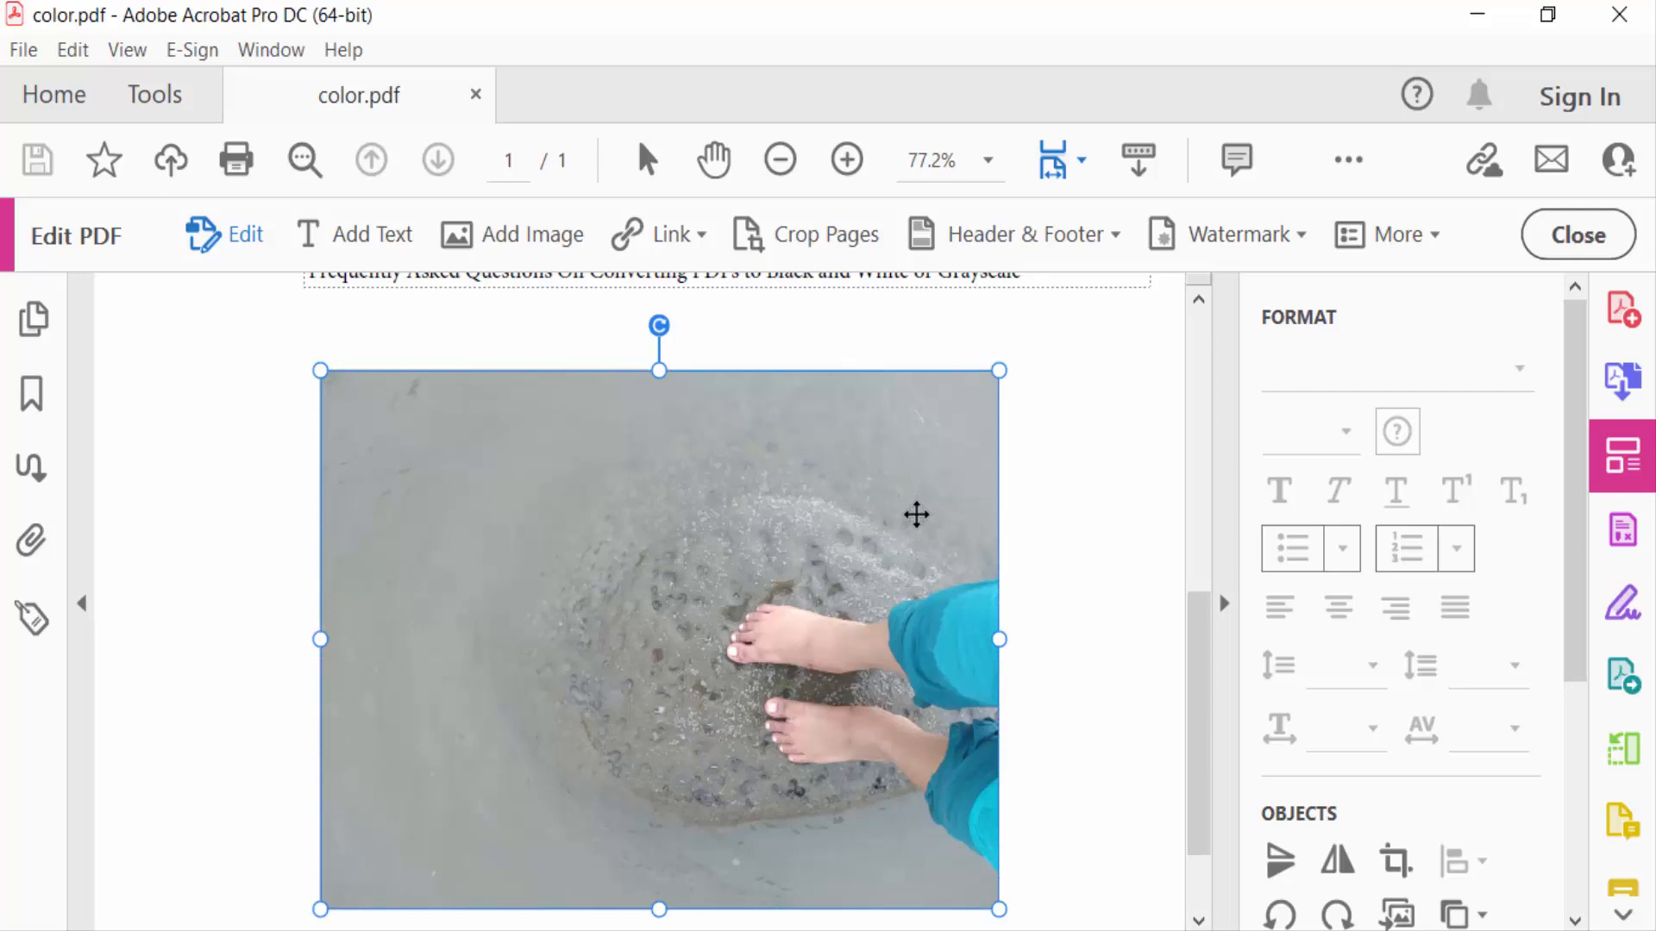
pyautogui.rightClick(916, 514)
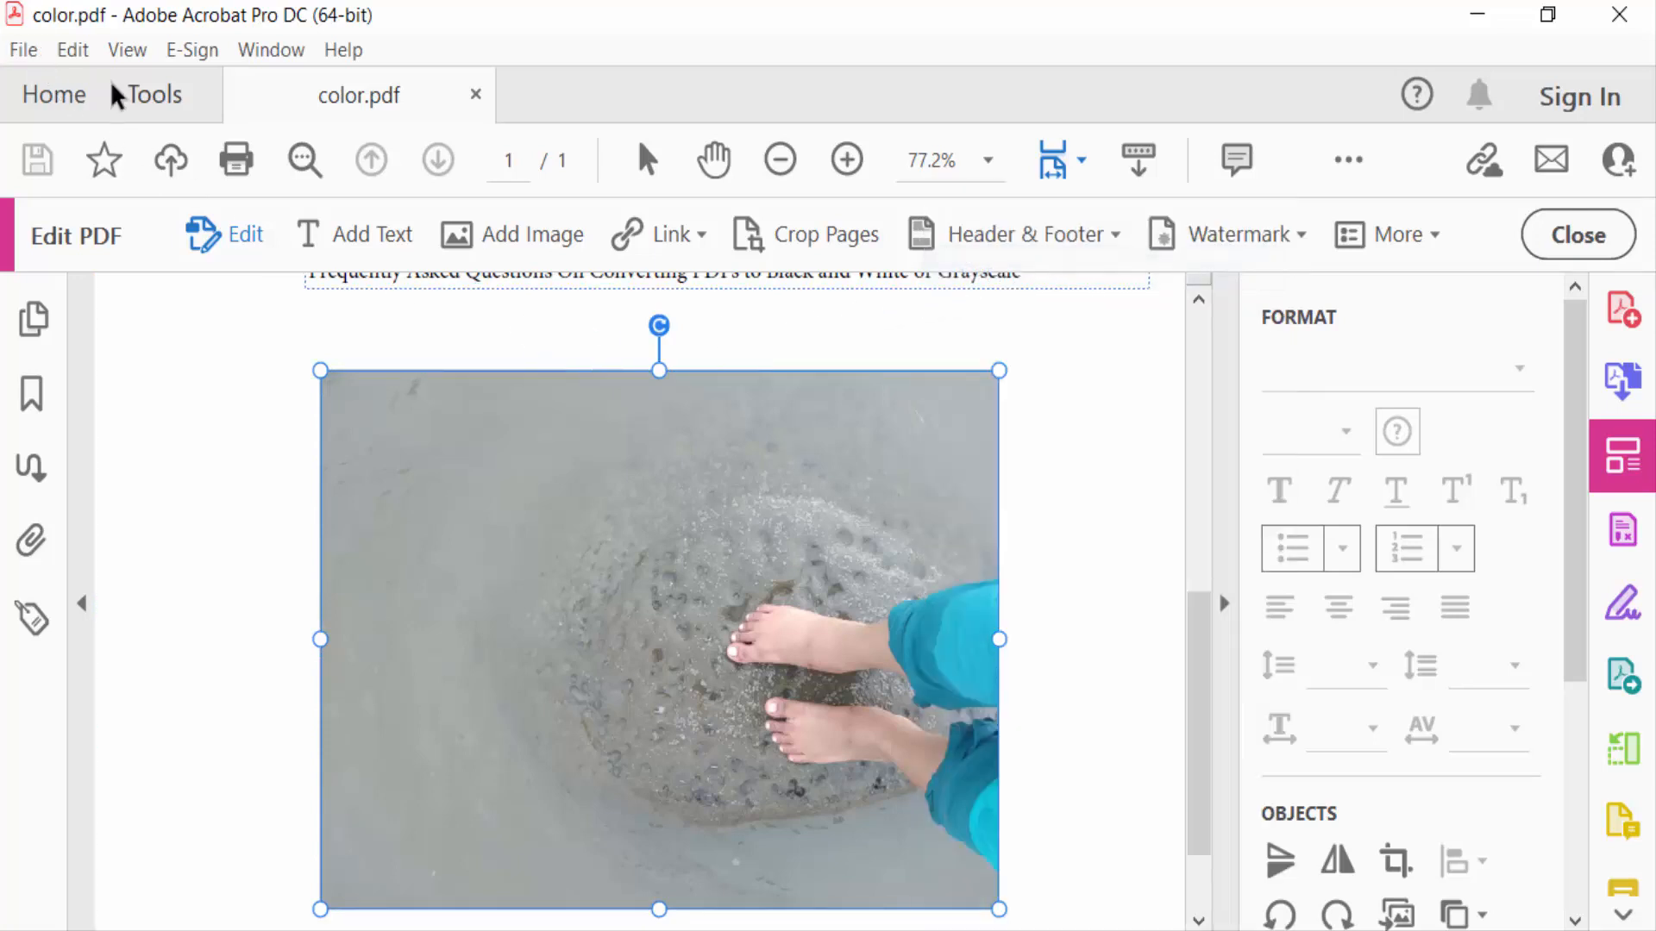
pyautogui.click(1577, 235)
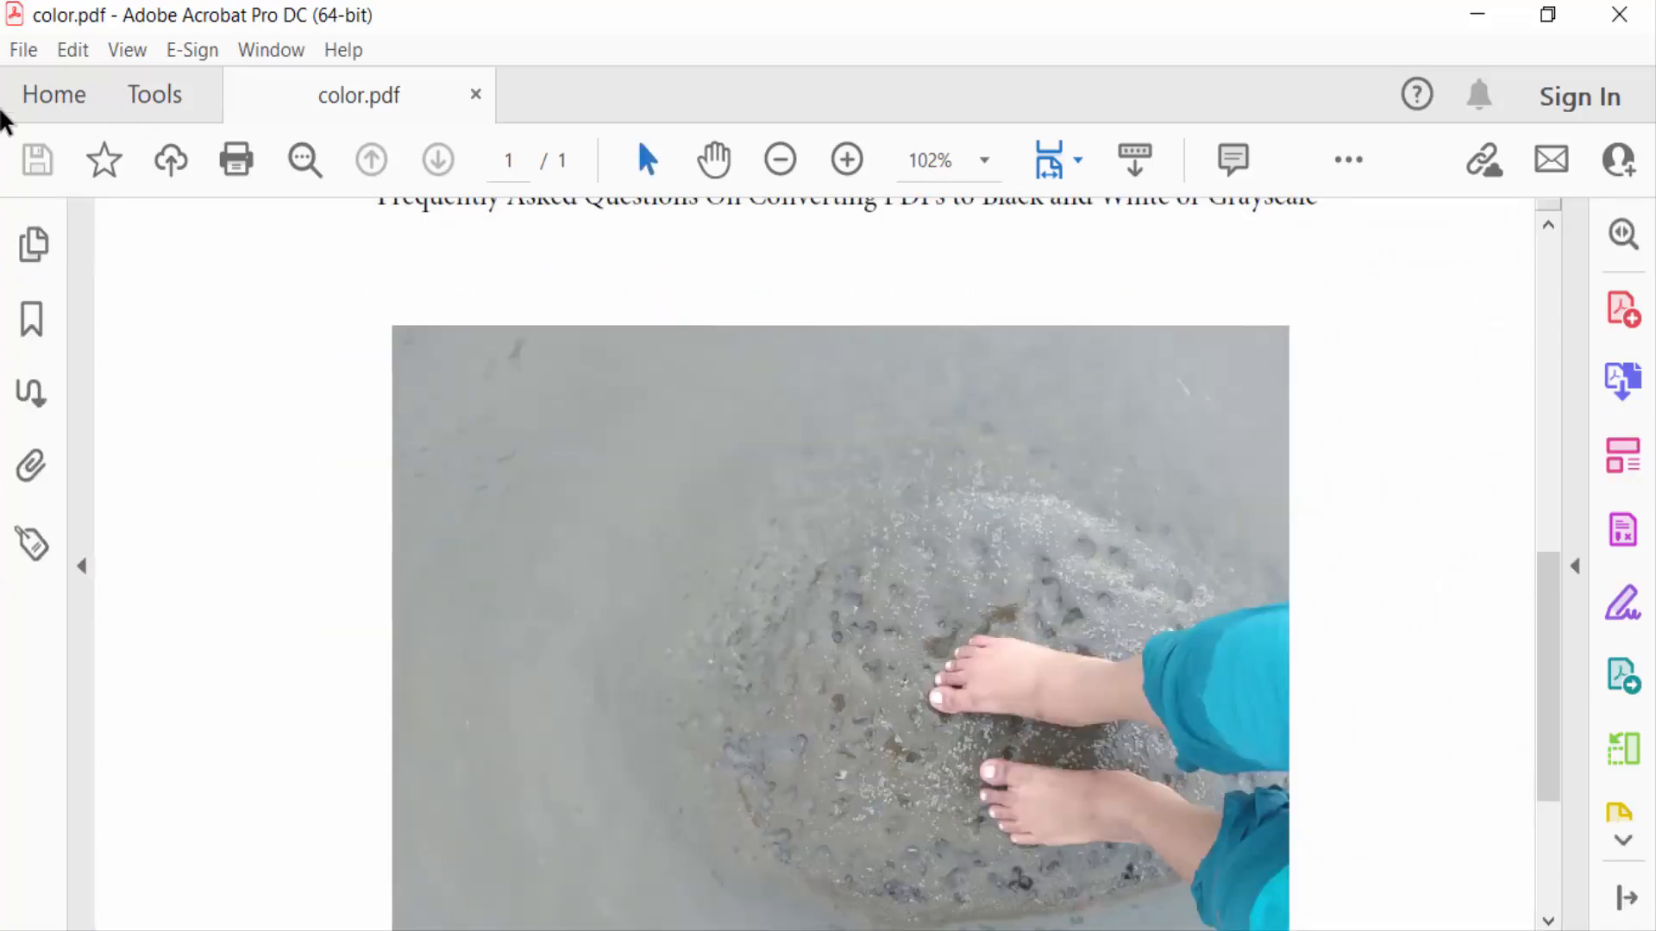
# - Create a new blank PDF page via File > Create > Blank Page
pyautogui.click(22, 50)
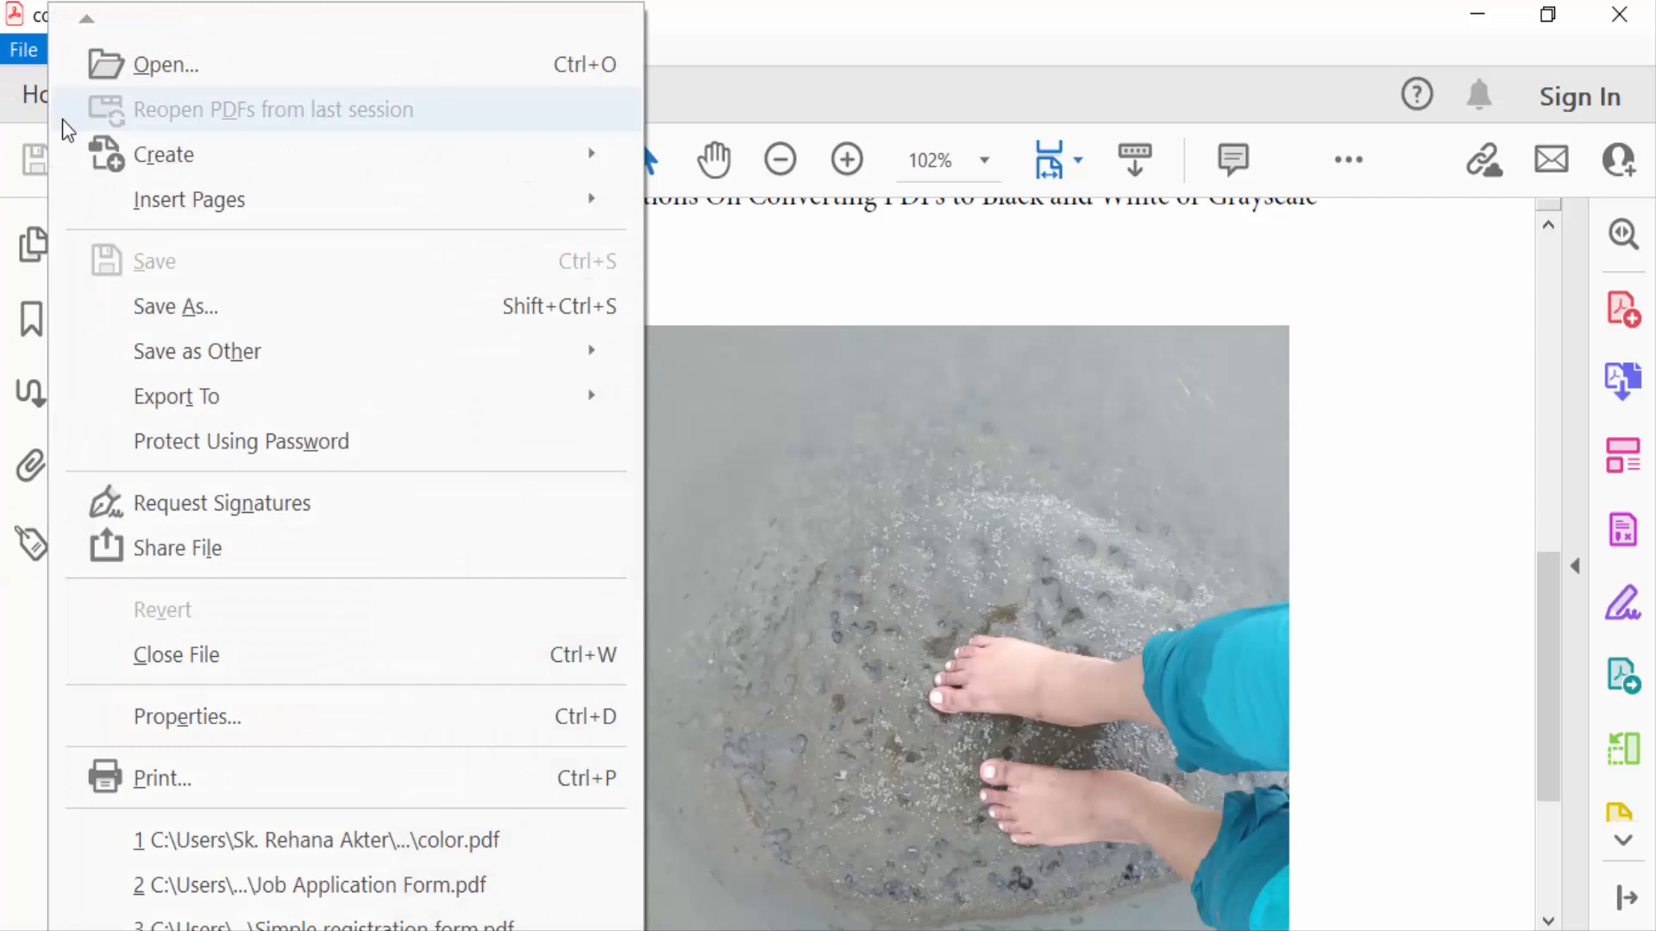
pyautogui.click(163, 154)
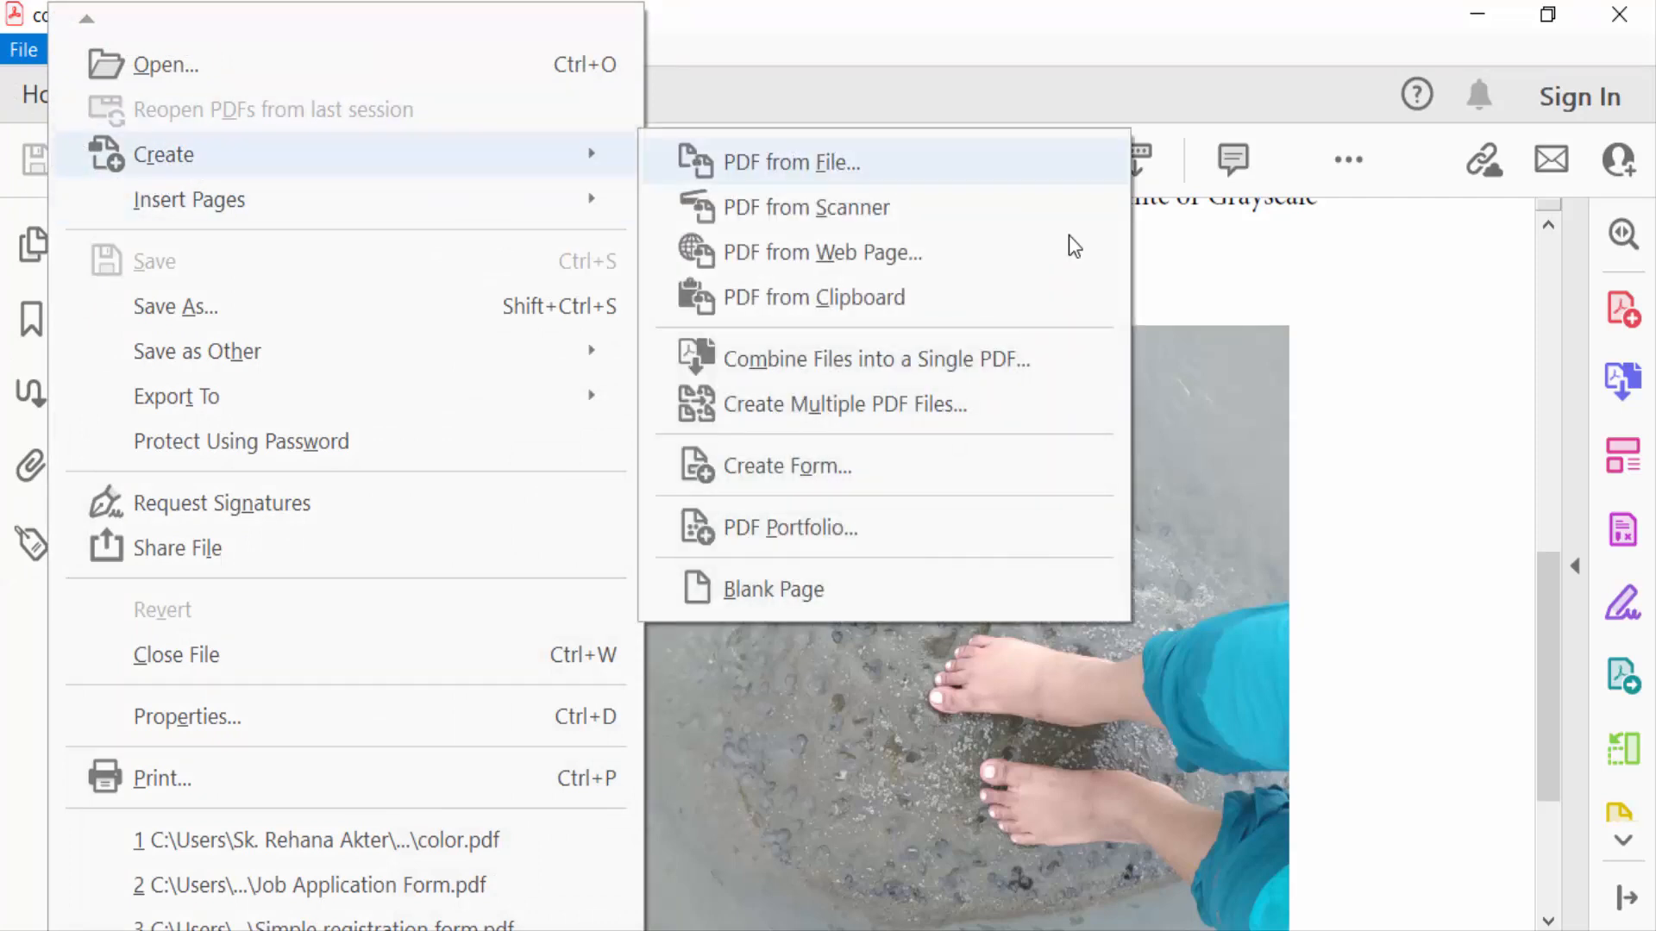
pyautogui.click(772, 588)
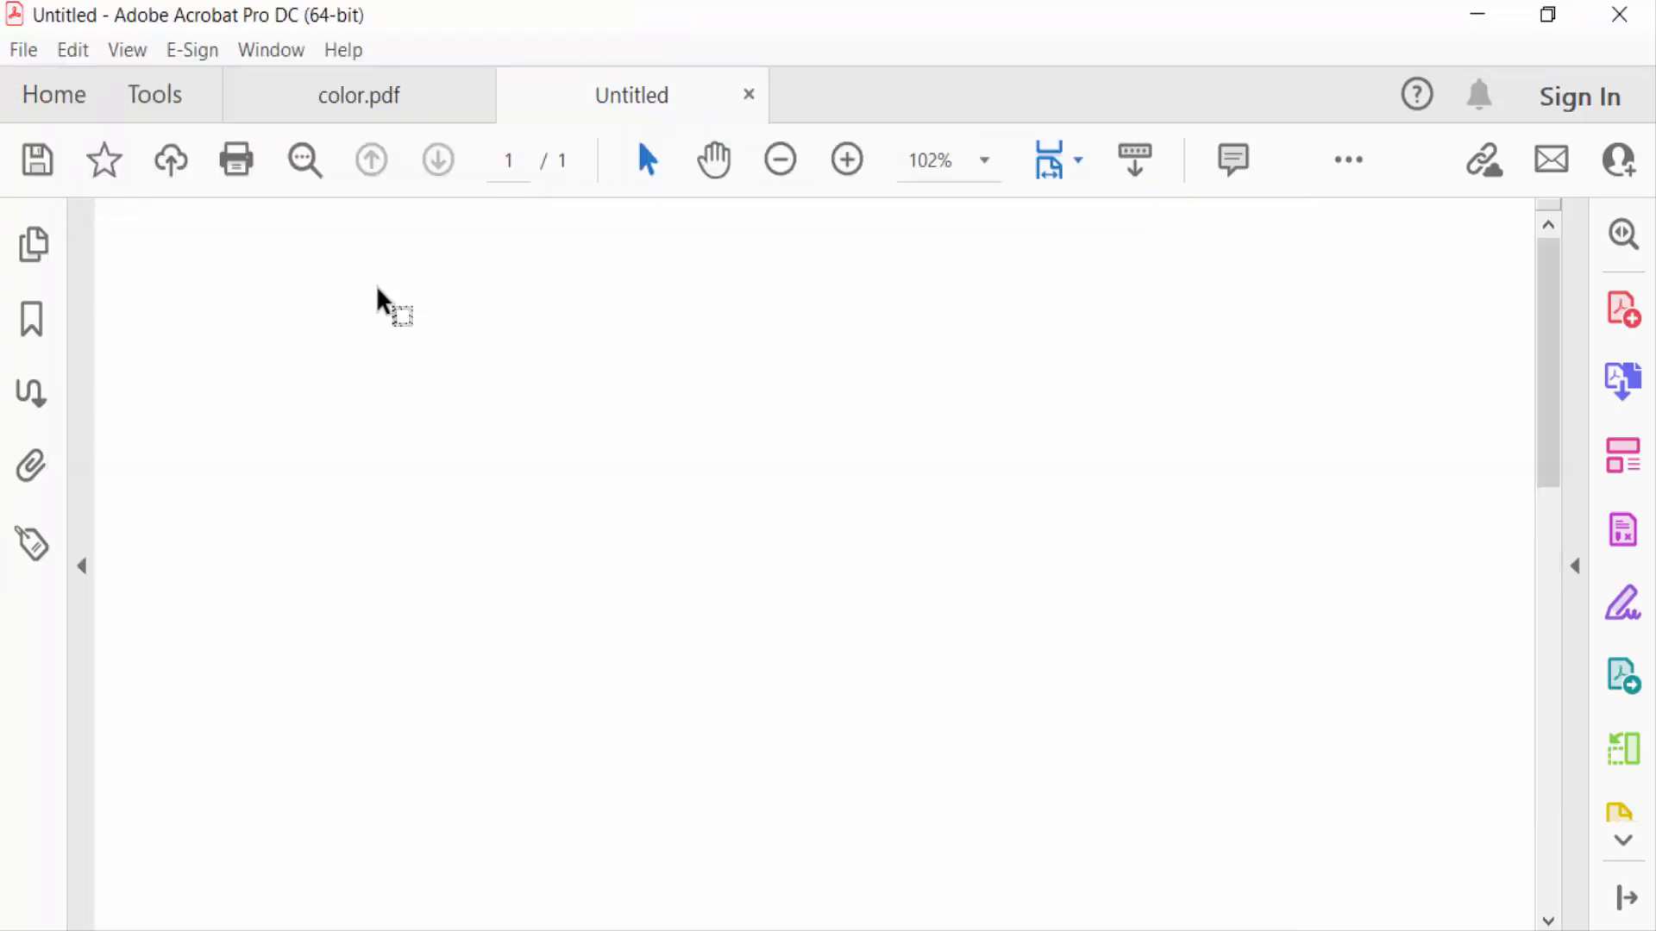
# - Paste the beach-feet photo onto the blank Untitled page and enlarge it
pyautogui.click(1623, 457)
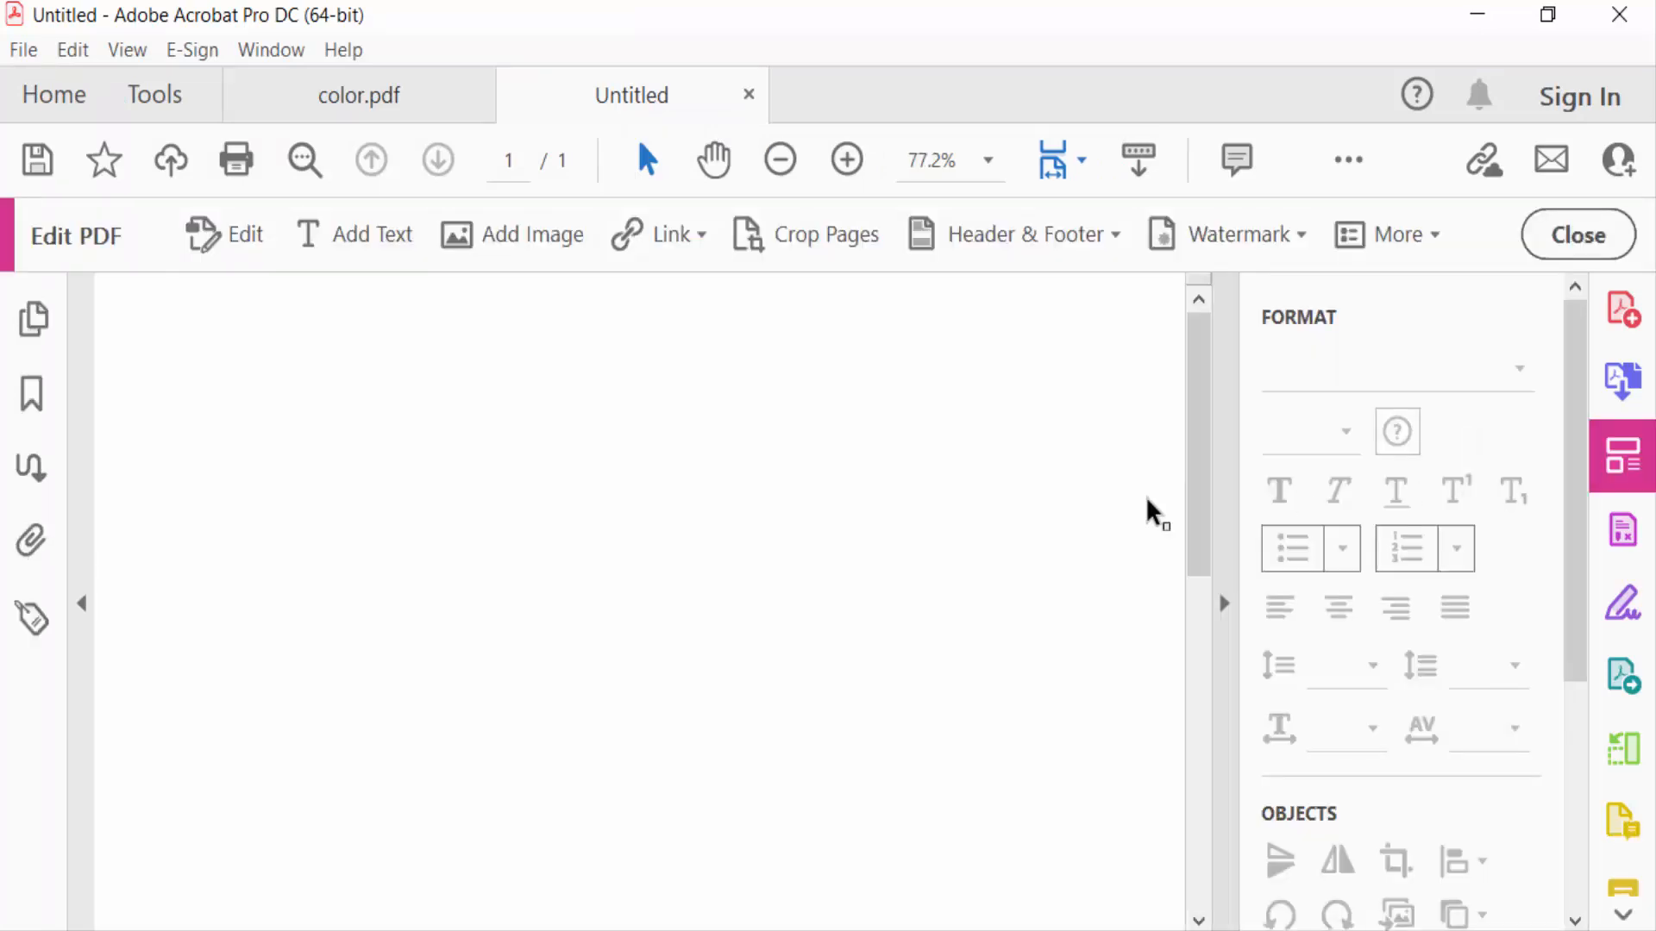
pyautogui.rightClick(305, 406)
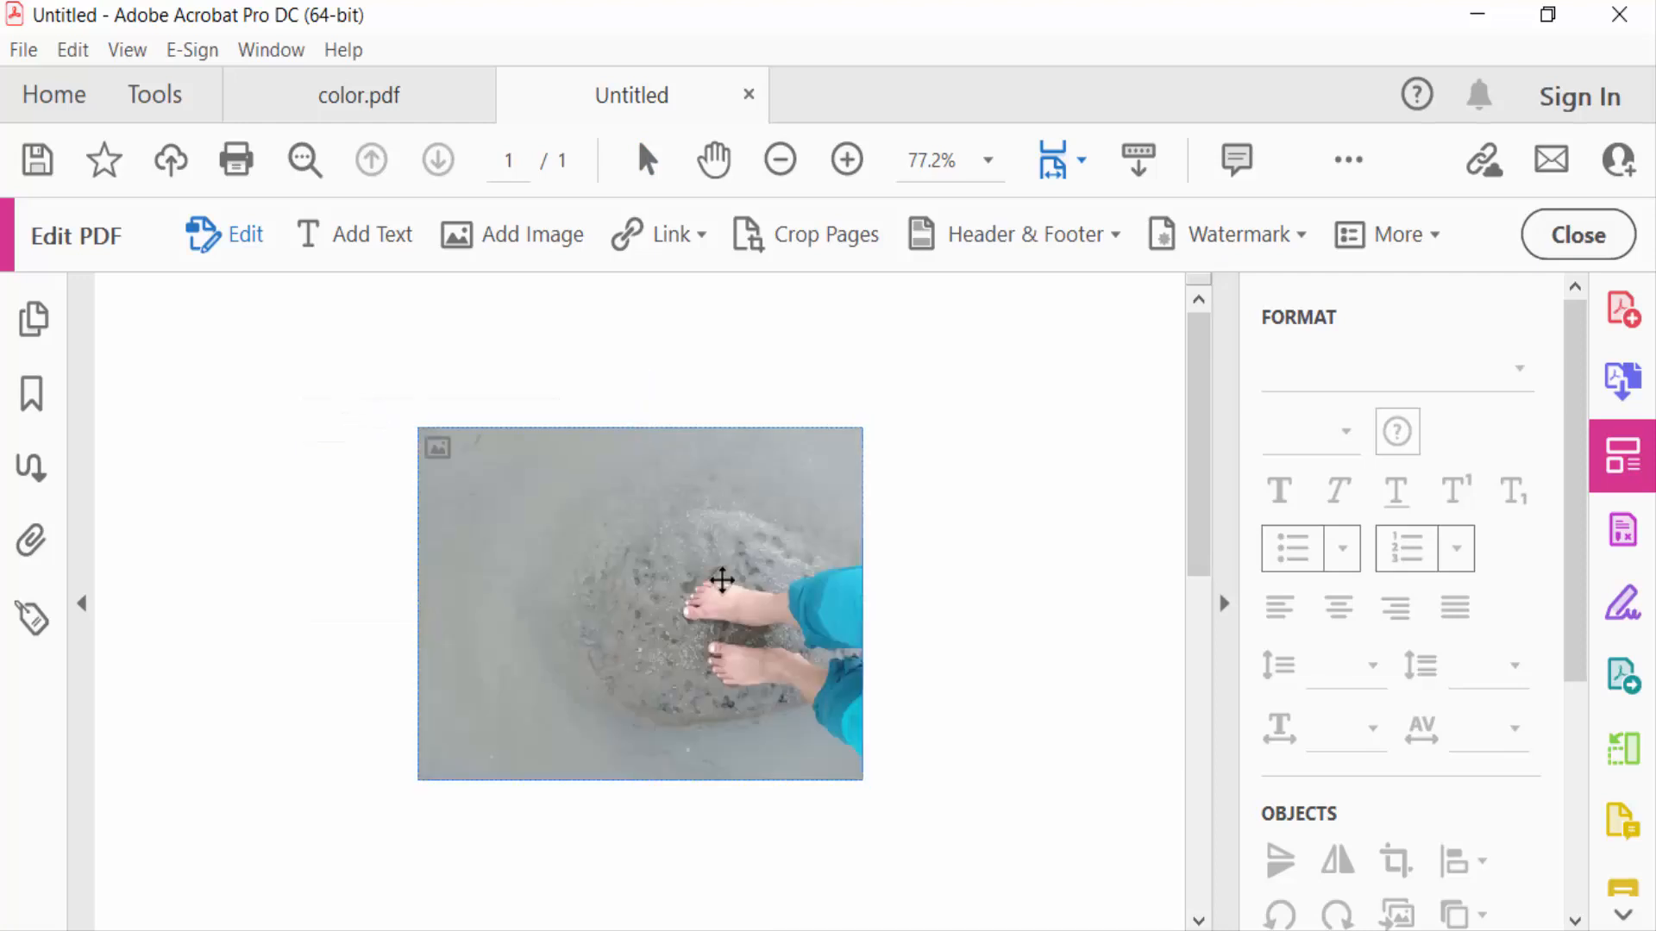
pyautogui.click(639, 603)
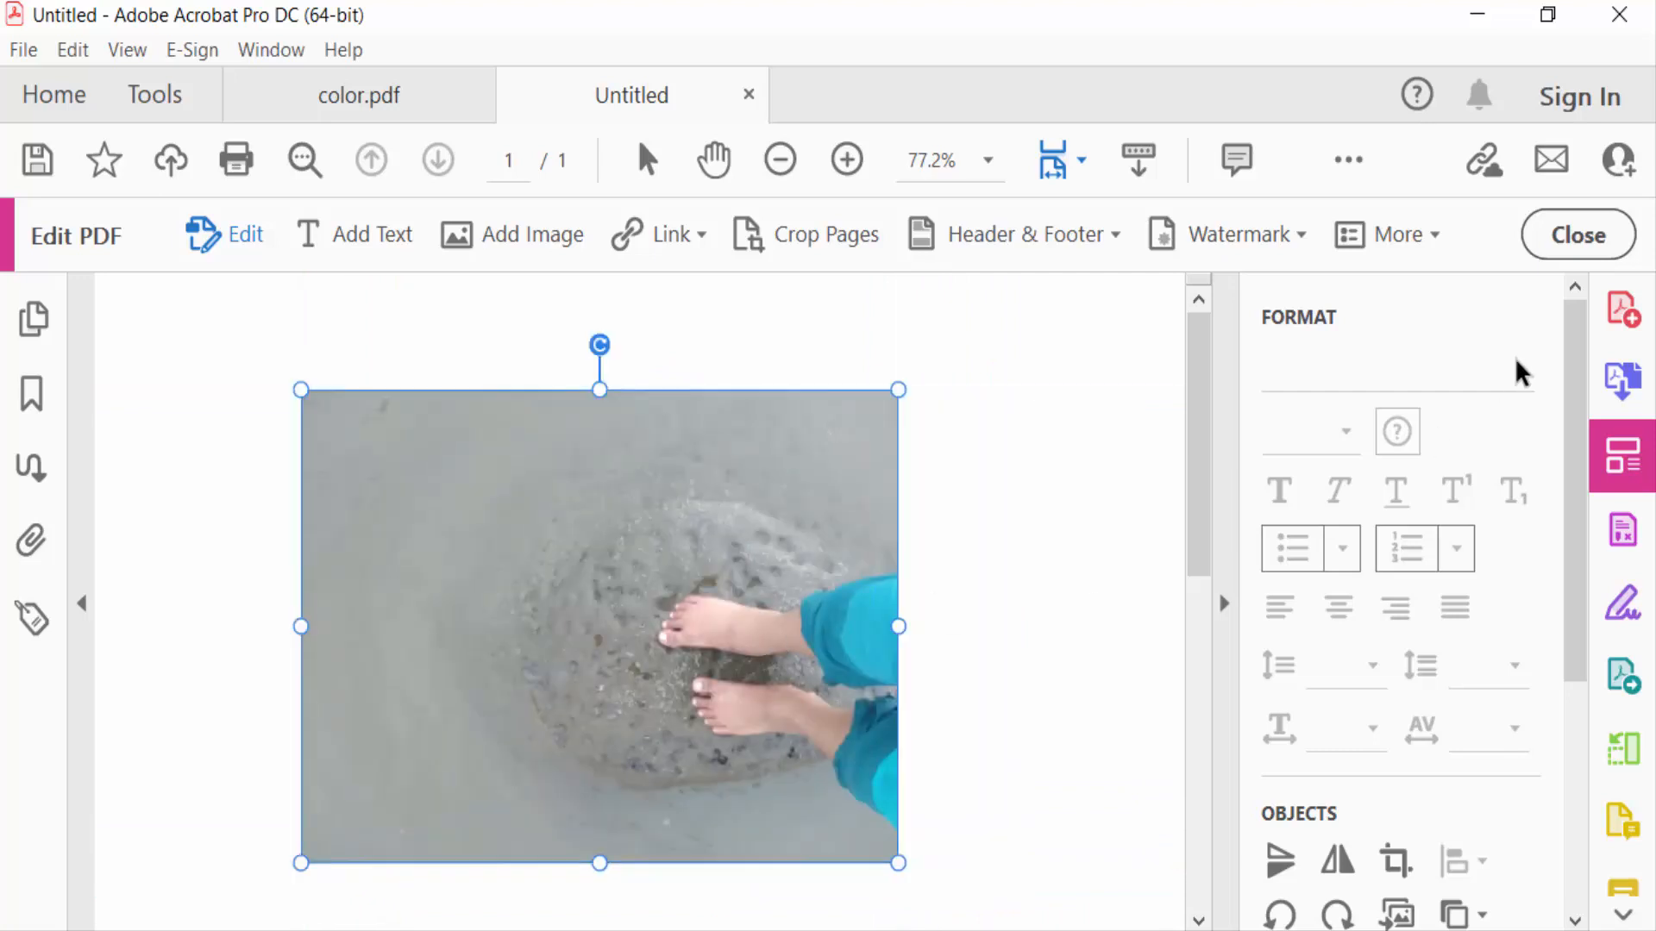
pyautogui.click(1577, 235)
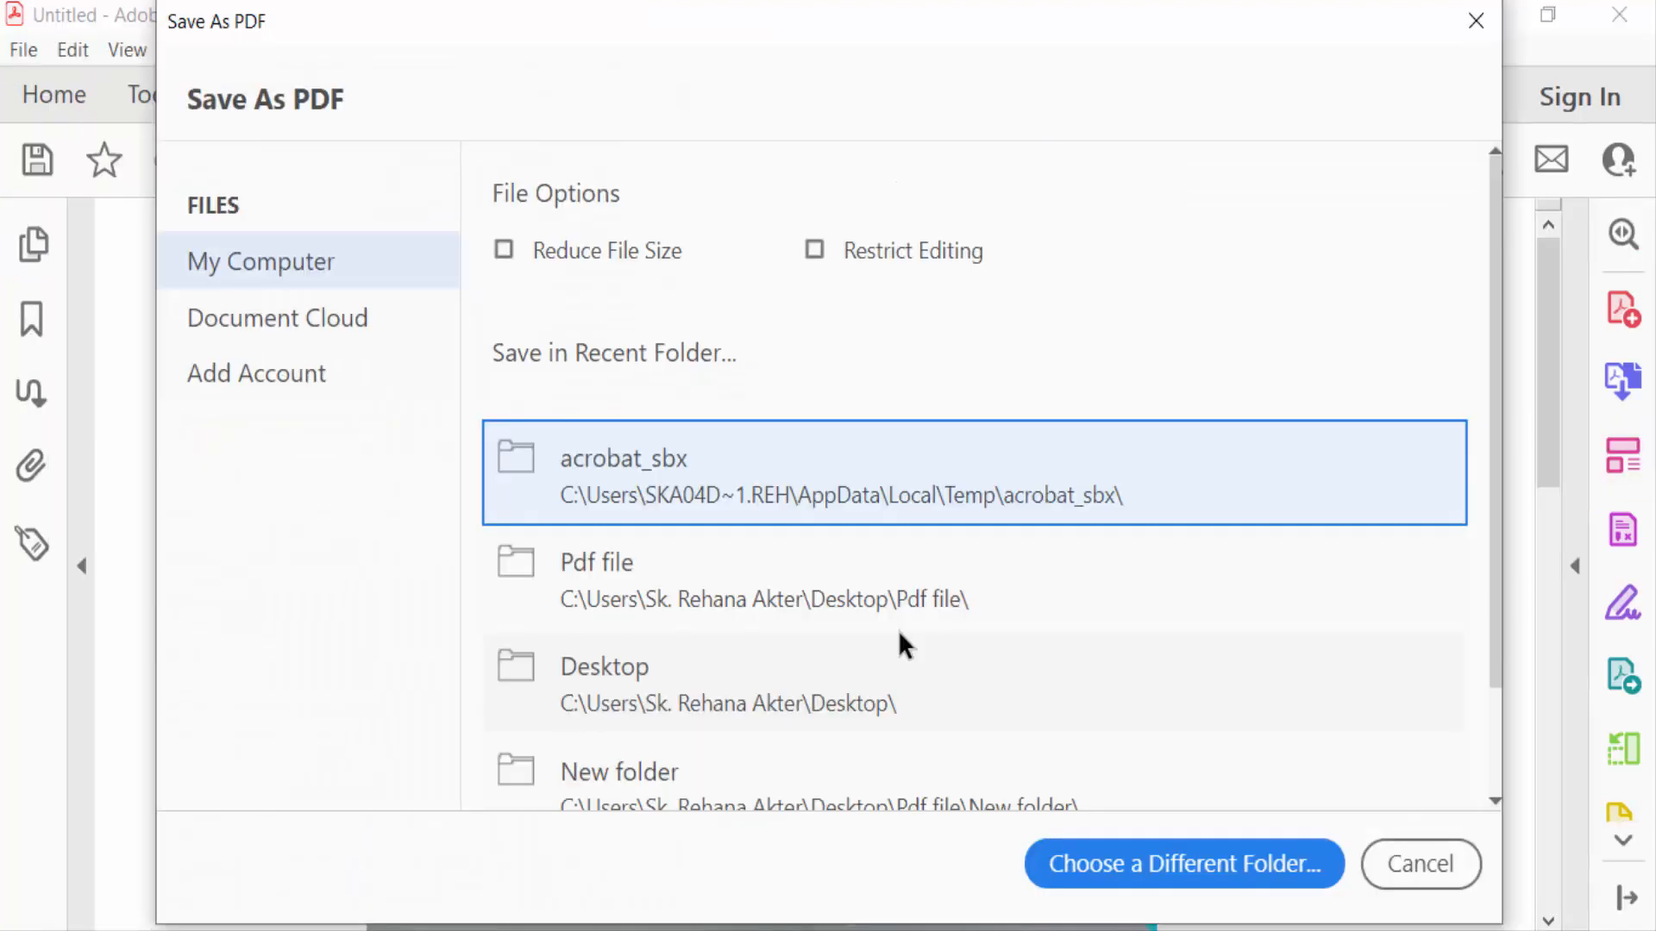
# - Cancel the Save As PDF dialog, leaving the Untitled PDF unsaved
pyautogui.click(1419, 862)
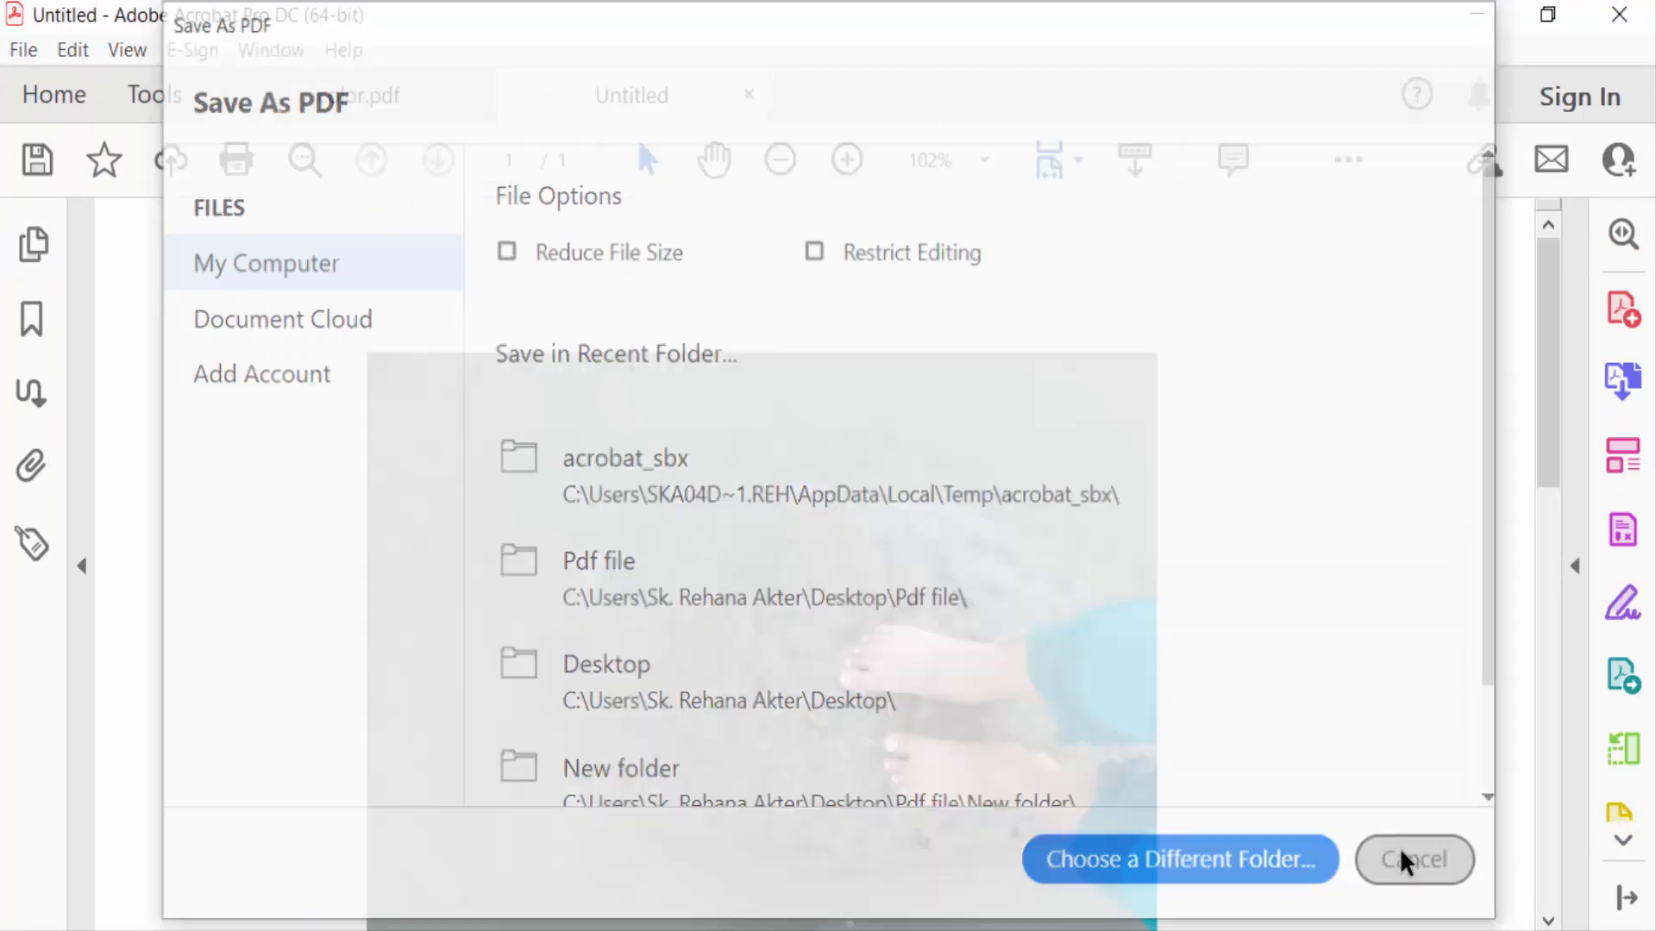
pyautogui.click(1412, 859)
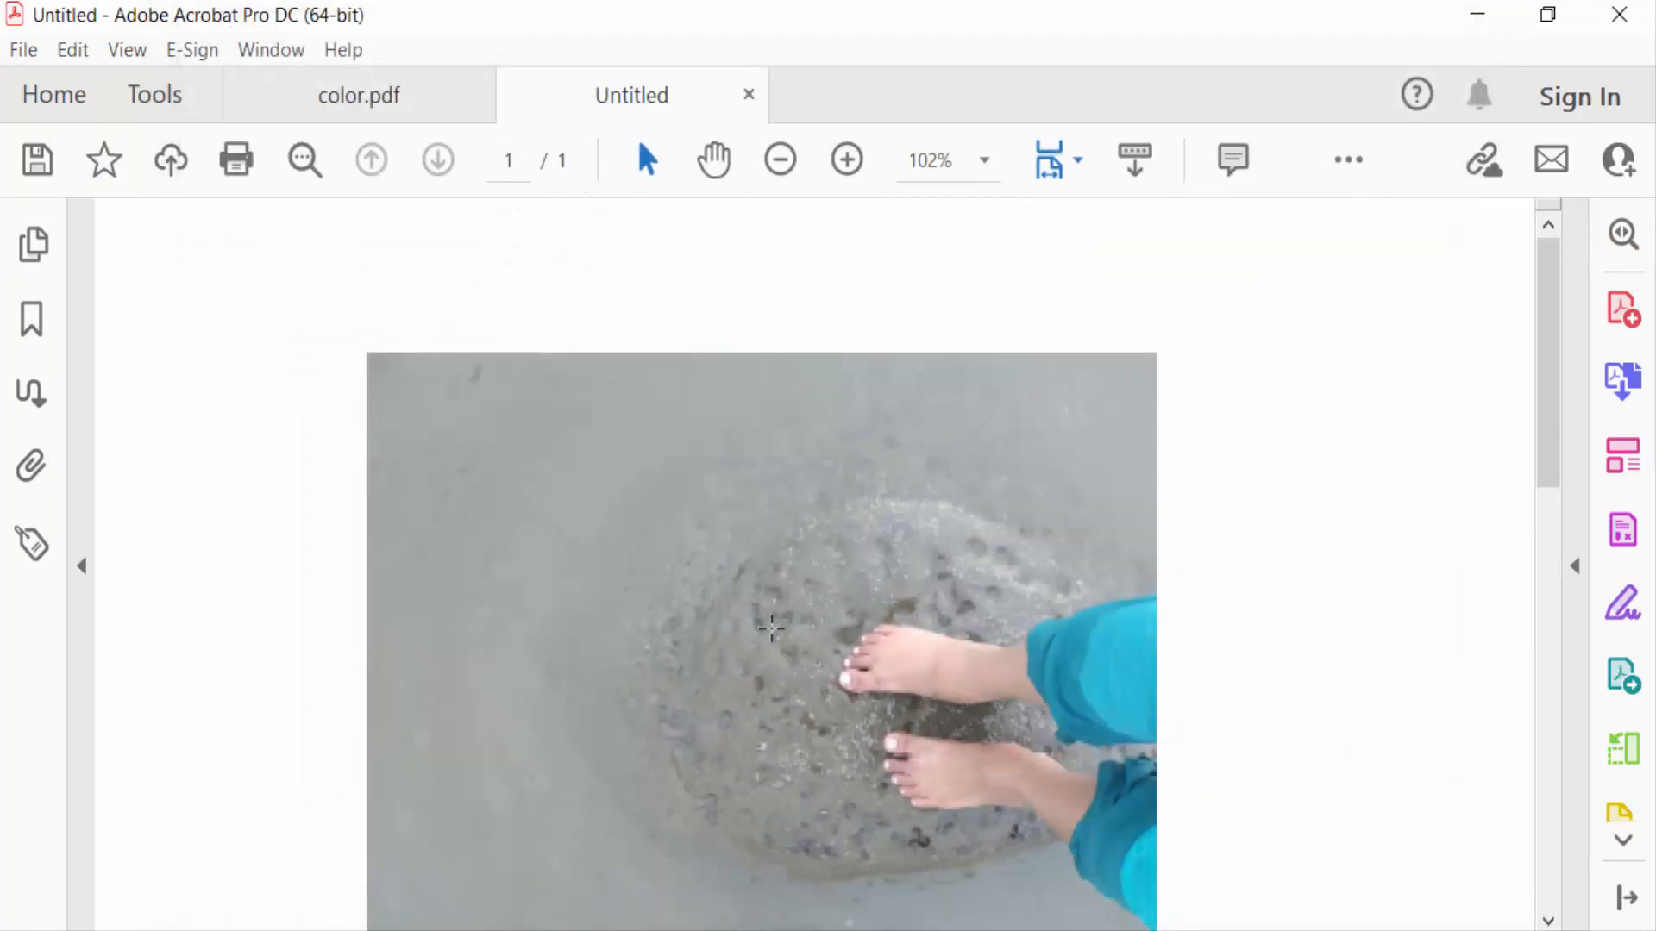